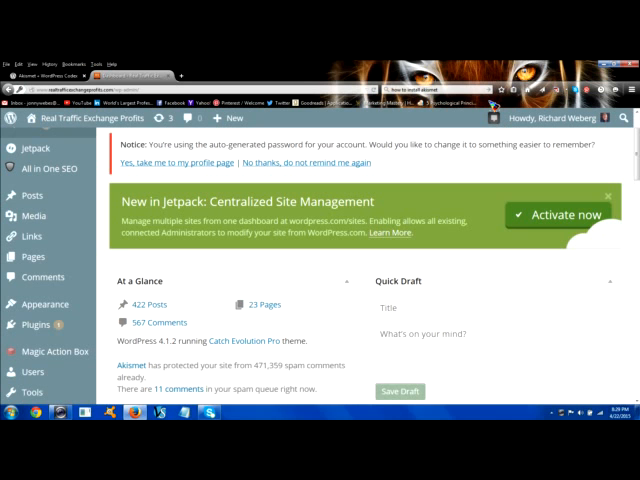
mouse_move(494, 104)
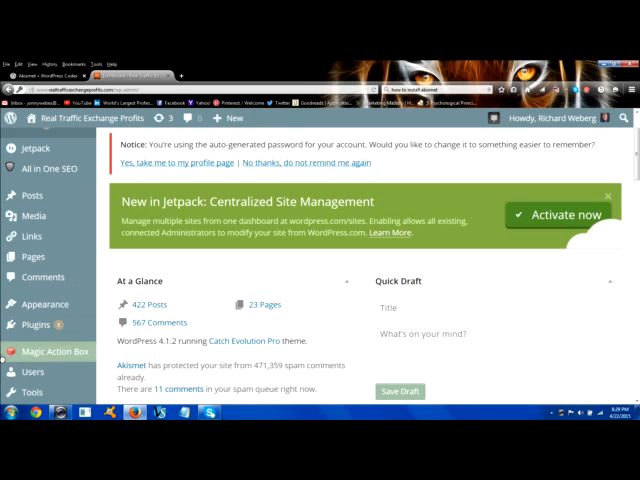
- Show the site's Comments list with approved visitor comments and their posts
left_click(42, 276)
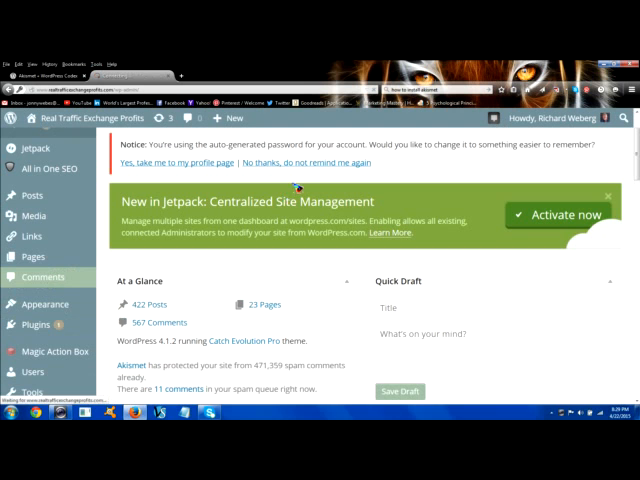
left_click(36, 276)
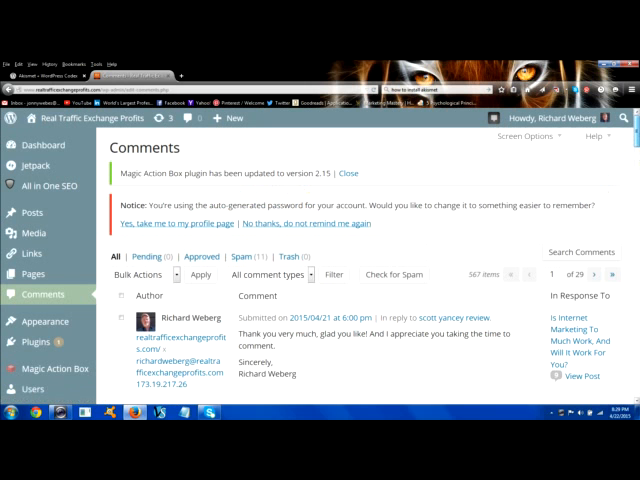
scroll("down", 3)
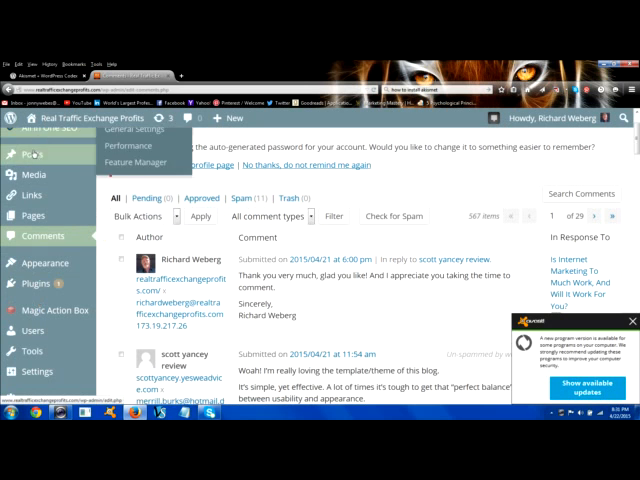
mouse_move(32, 156)
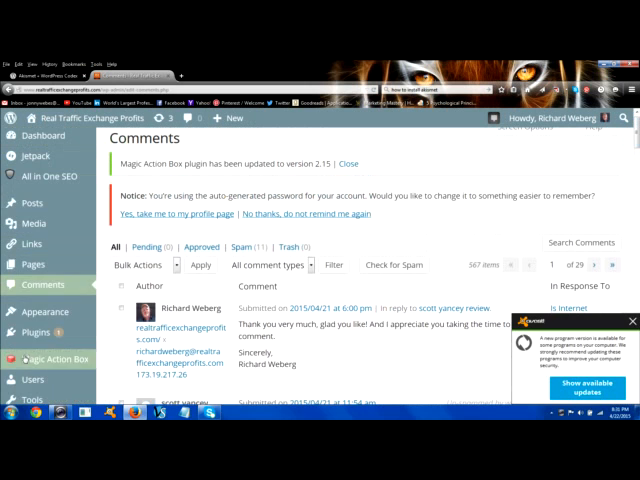
- Go to the Add Plugins page listing featured plugins like BuddyPress
left_click(36, 332)
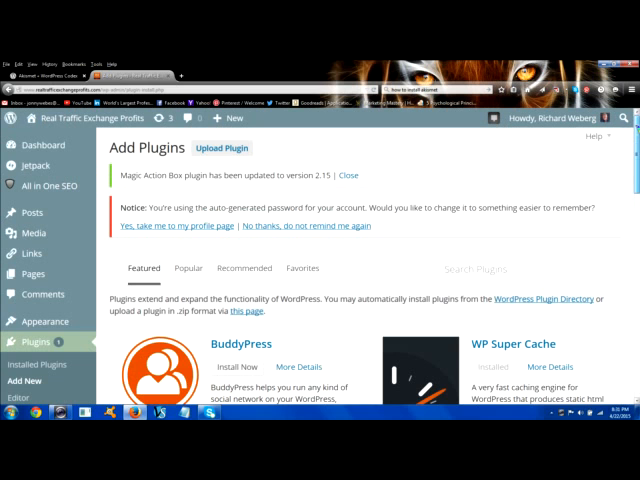
- Browse the Featured plugins list on the Add Plugins page
scroll("down", 3)
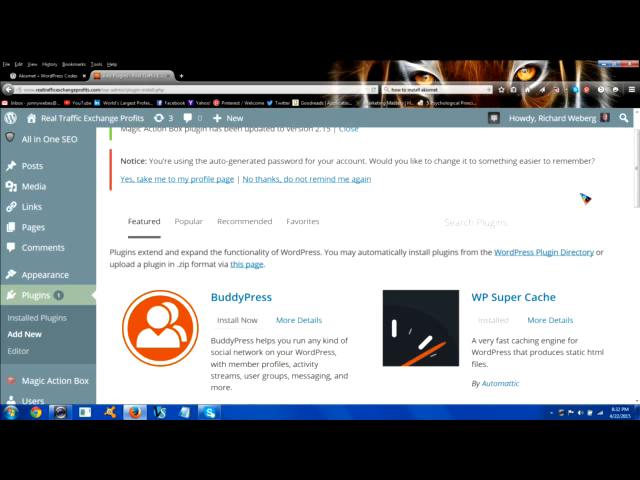
mouse_move(492, 218)
type("askimet")
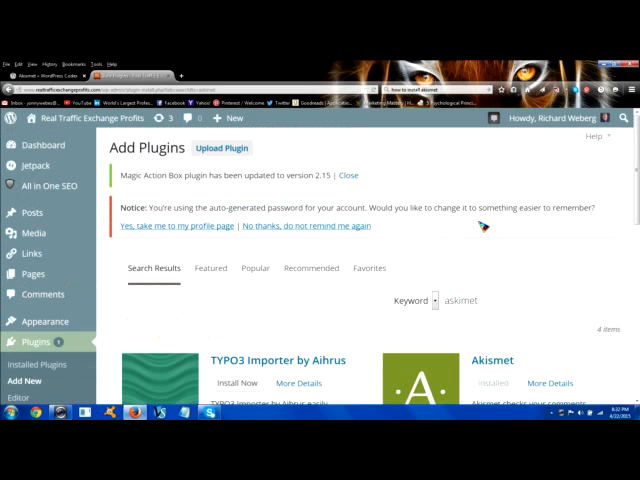
mouse_move(484, 228)
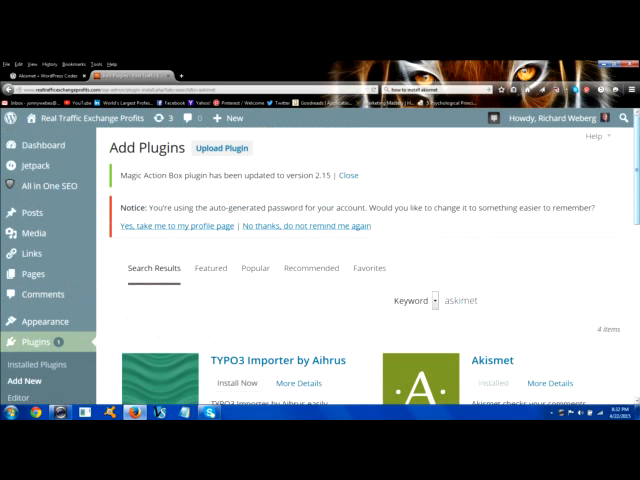
- Locate Akismet in the plugin search results beside TYPO3 Importer
scroll("down", 3)
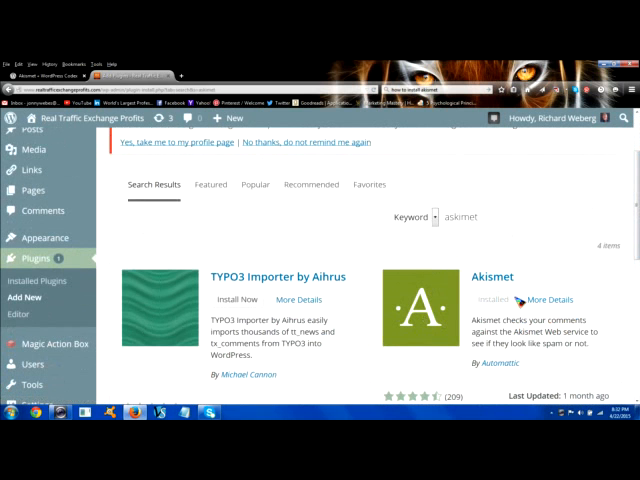
mouse_move(492, 300)
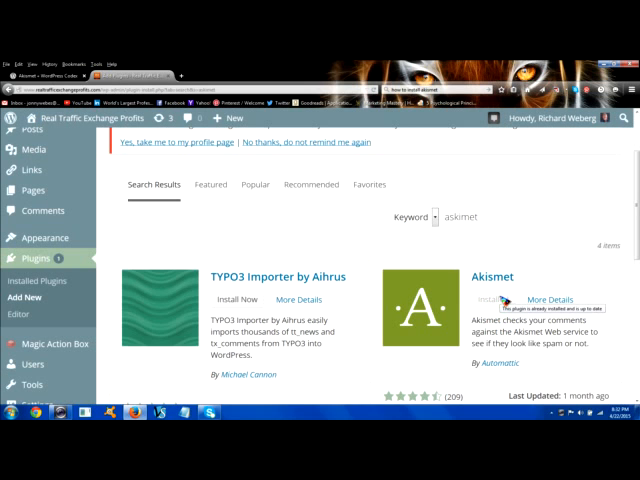
mouse_move(174, 186)
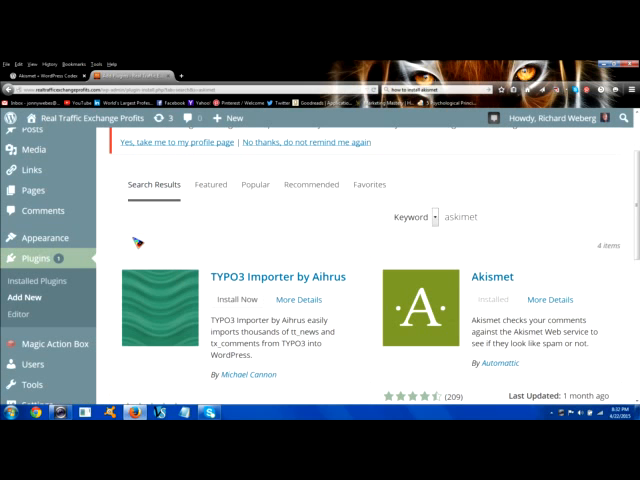
mouse_move(140, 252)
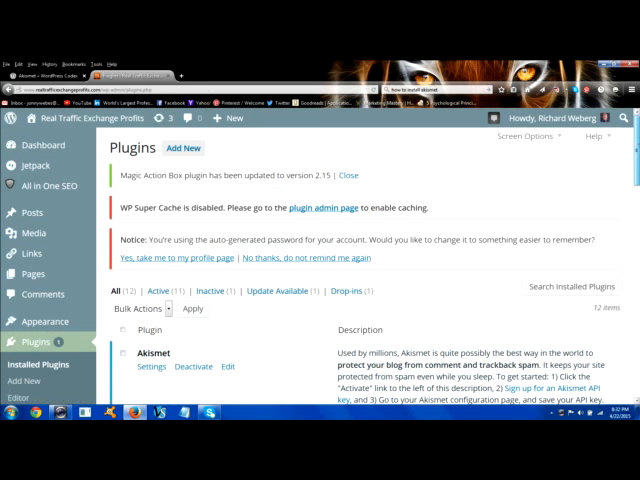
- Review the Installed Plugins list confirming Akismet is active alongside All in One SEO Pack
scroll("down", 3)
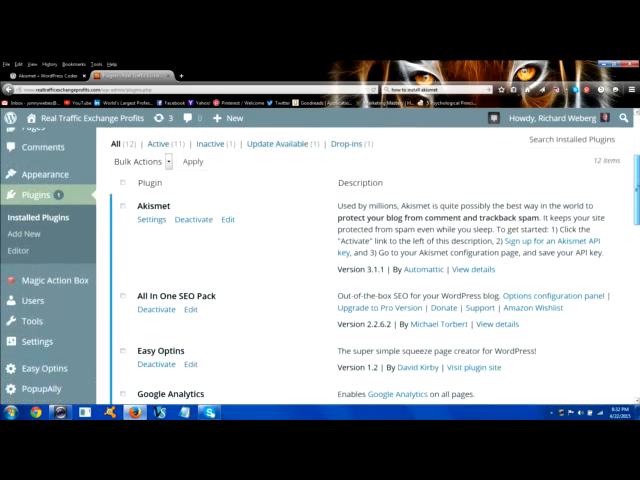
scroll("down", 3)
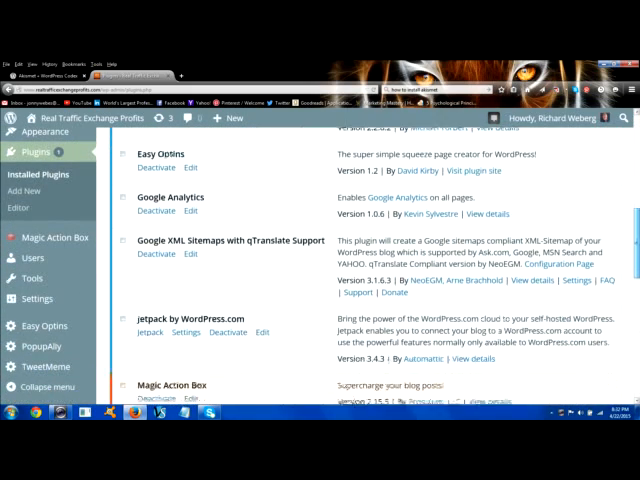
scroll("down", 3)
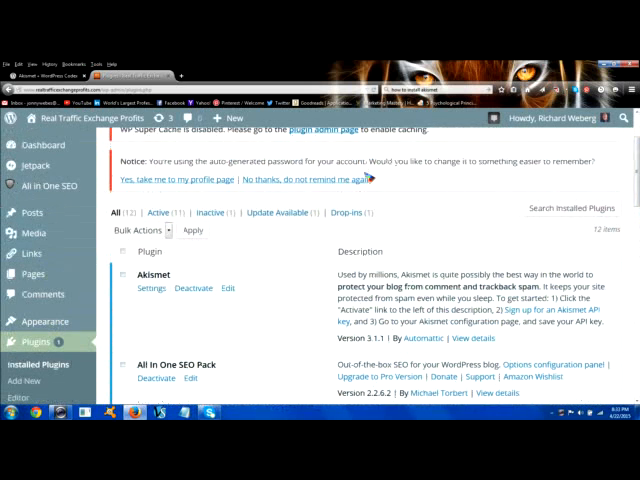
mouse_move(156, 278)
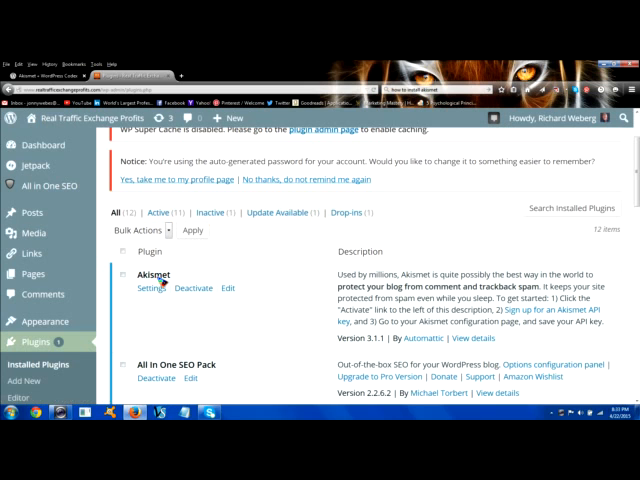
mouse_move(290, 264)
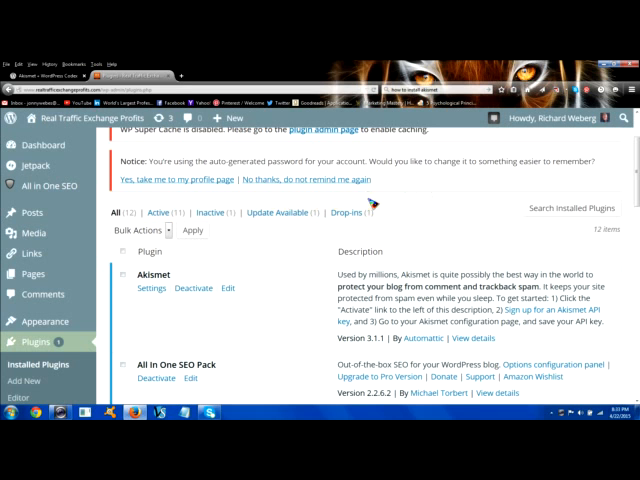
mouse_move(152, 288)
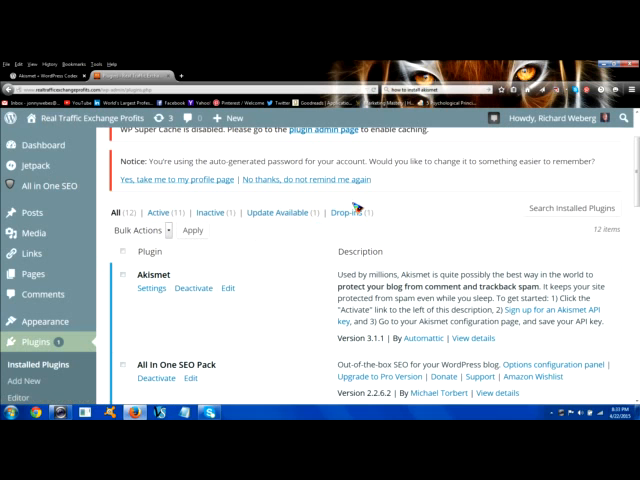
mouse_move(356, 204)
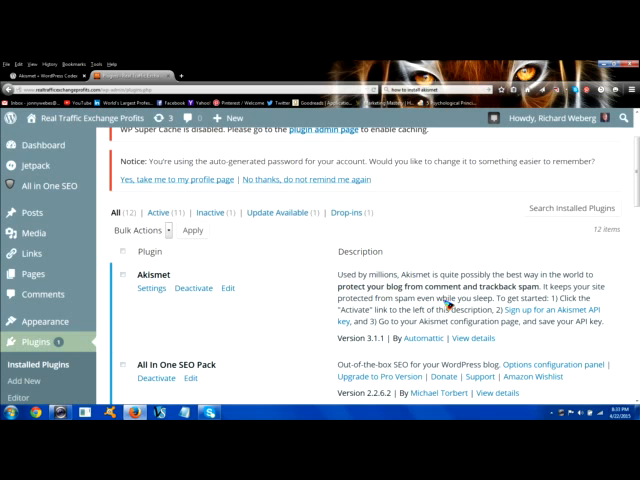
mouse_move(444, 308)
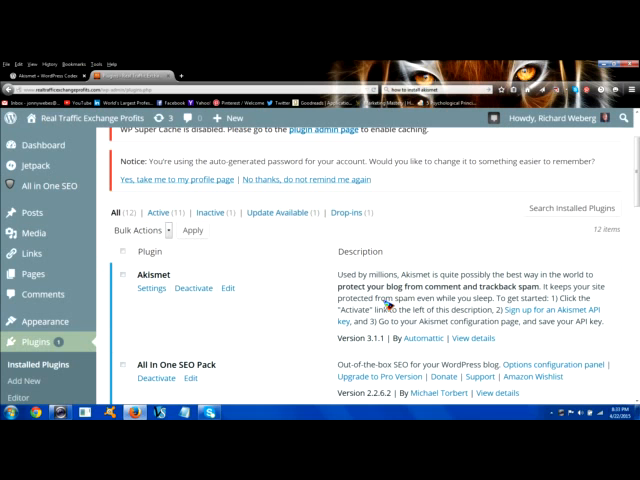
mouse_move(384, 304)
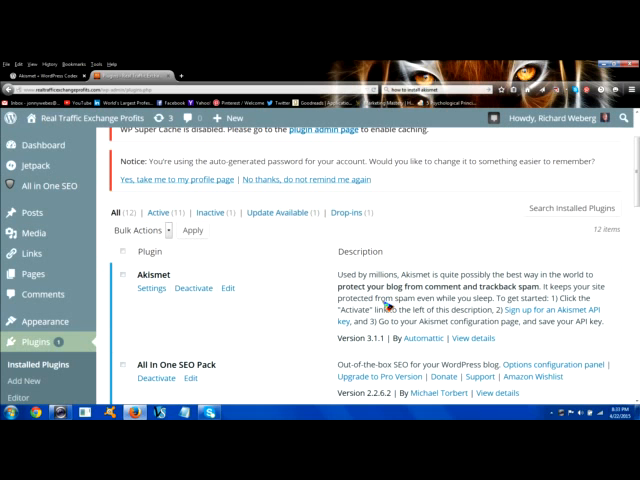
mouse_move(388, 306)
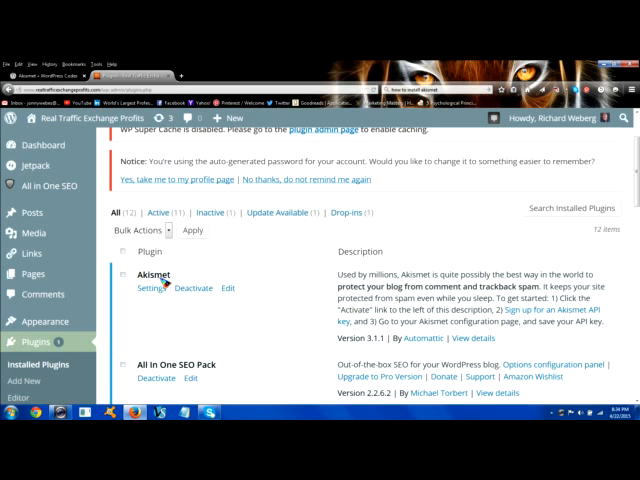
mouse_move(532, 308)
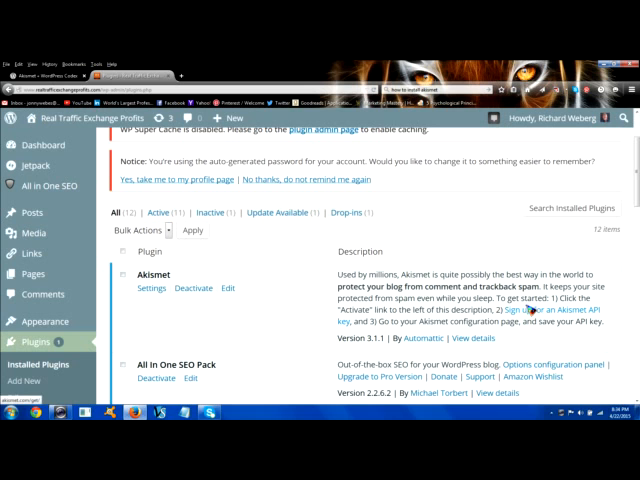
mouse_move(278, 322)
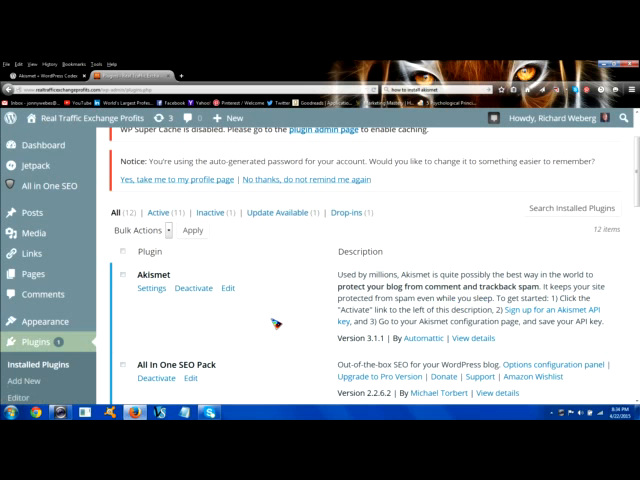
mouse_move(536, 316)
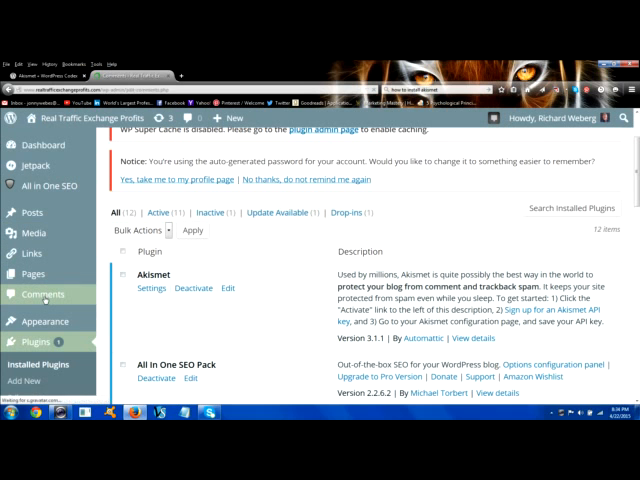
- Check the empty Pending comments, then filter to the Spam list showing a flagged comment
left_click(42, 294)
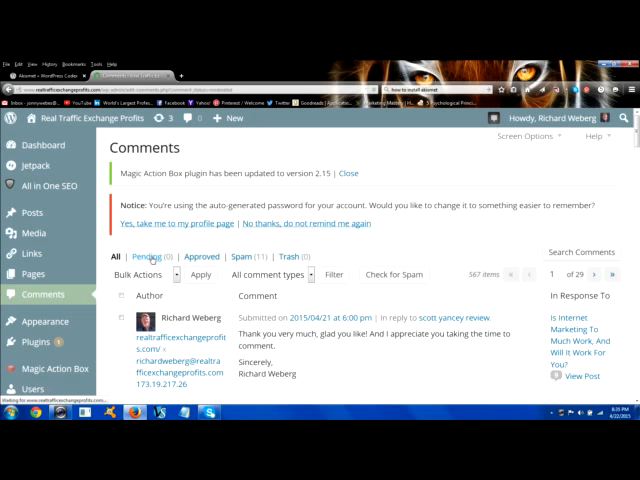
left_click(144, 270)
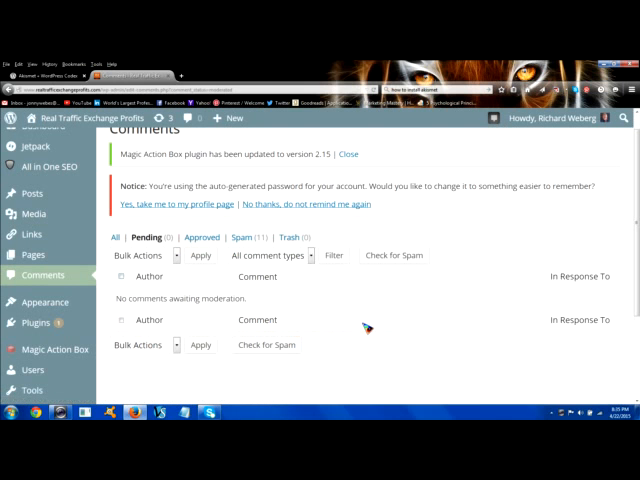
mouse_move(312, 330)
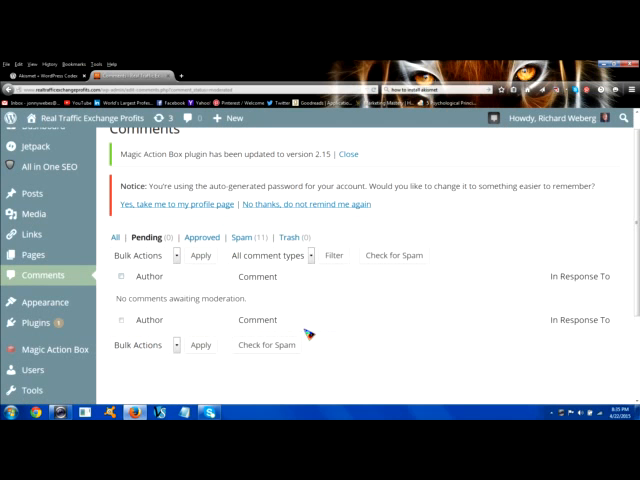
left_click(244, 236)
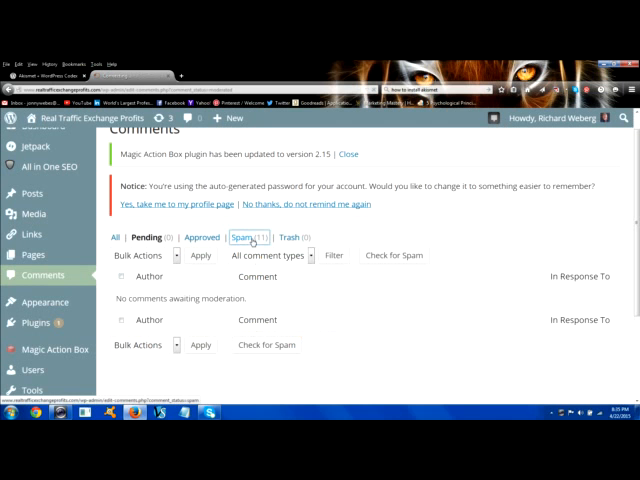
left_click(242, 240)
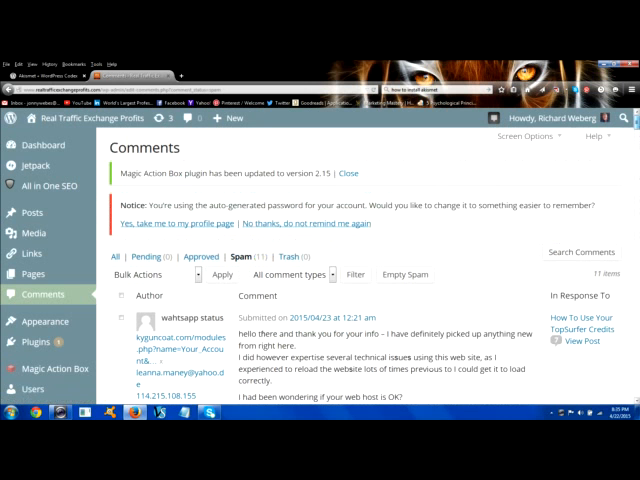
scroll("down", 3)
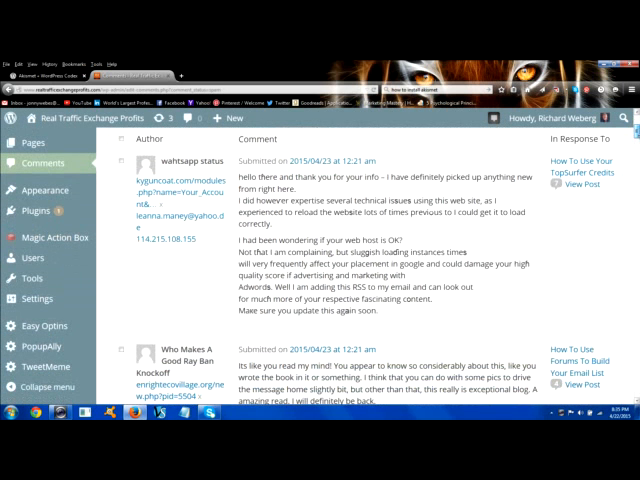
scroll("down", 3)
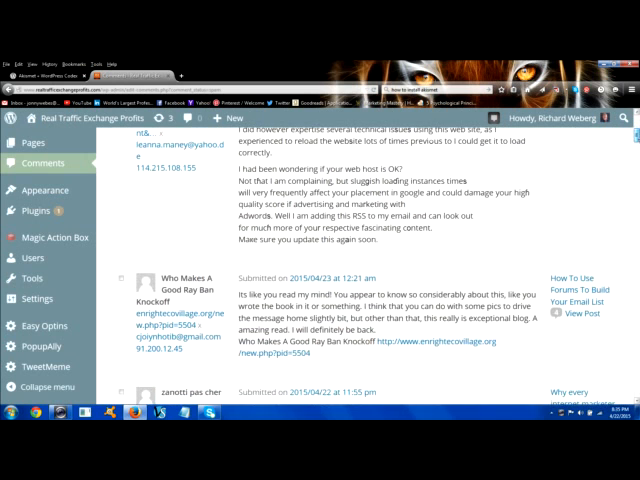
scroll("down", 3)
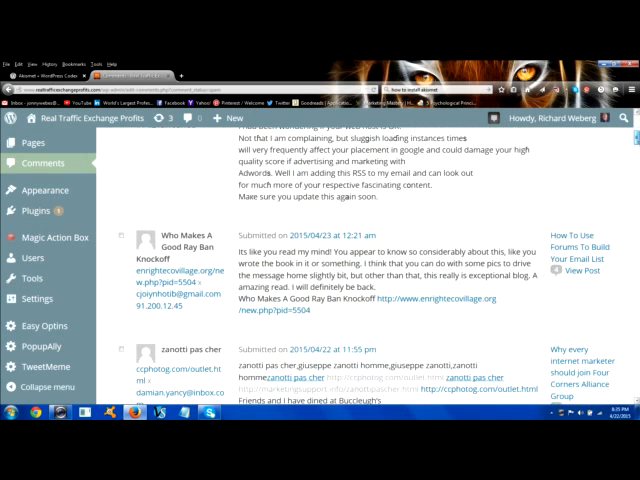
scroll("down", 3)
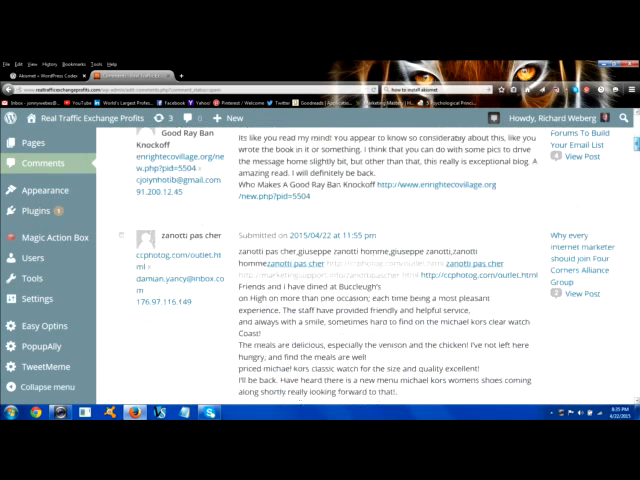
scroll("down", 3)
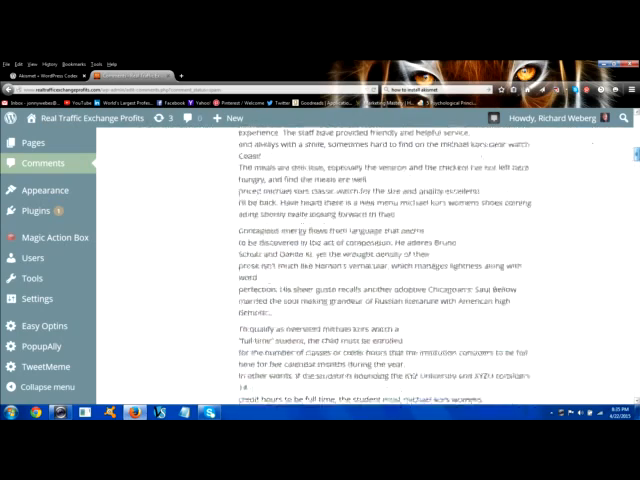
scroll("down", 3)
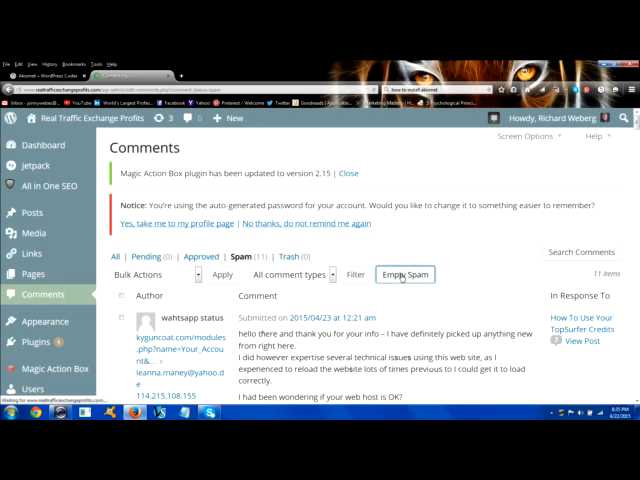
- Empty Spam to permanently delete all 11 spam comments, leaving no comments found
left_click(404, 274)
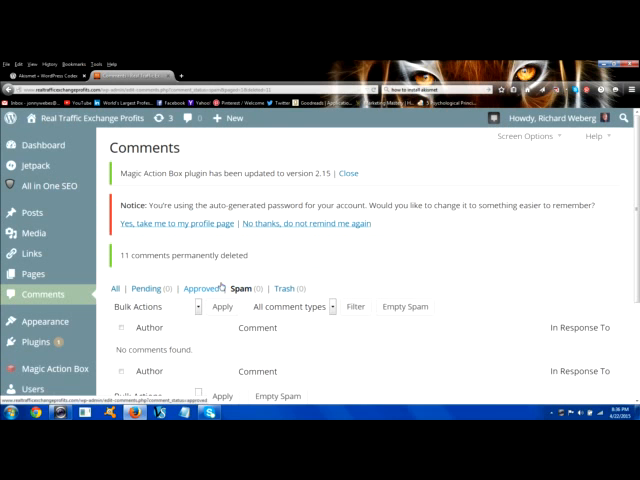
mouse_move(480, 264)
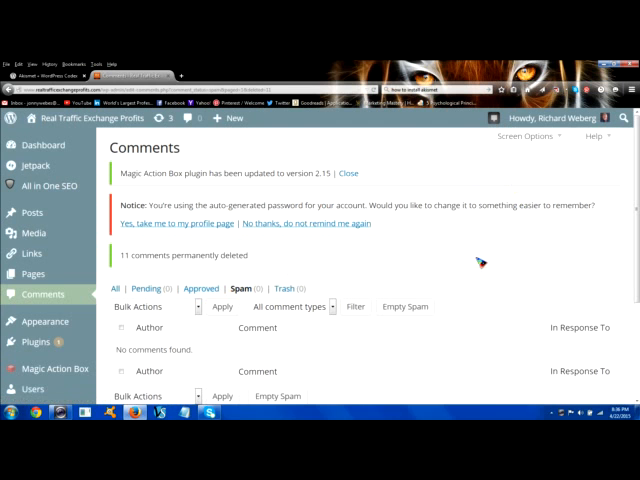
mouse_move(200, 324)
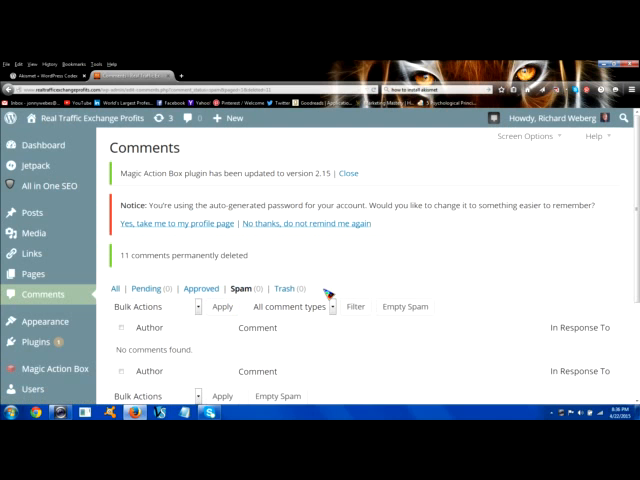
mouse_move(424, 302)
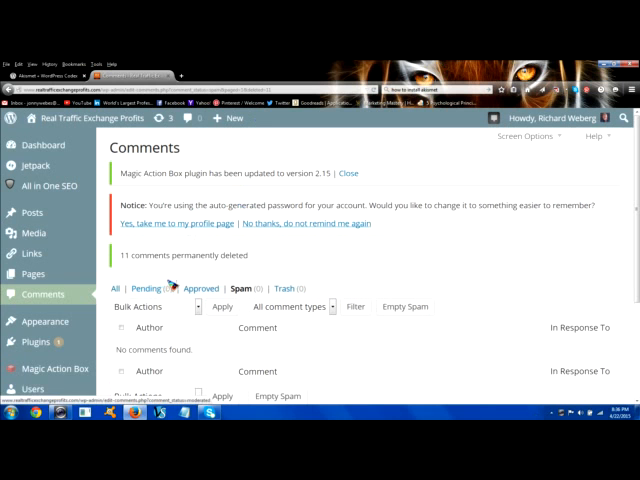
mouse_move(170, 290)
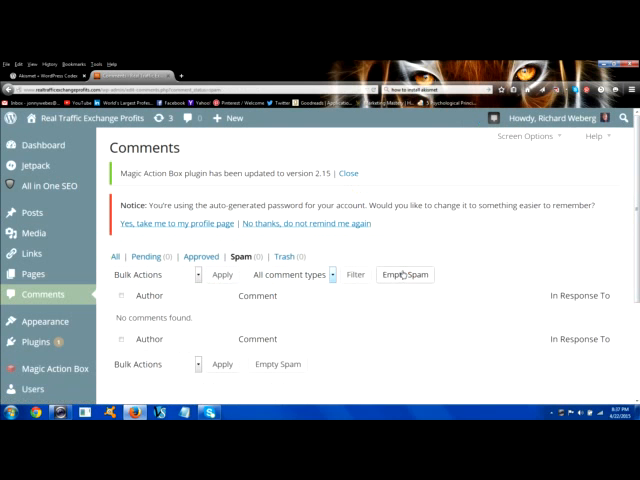
mouse_move(368, 330)
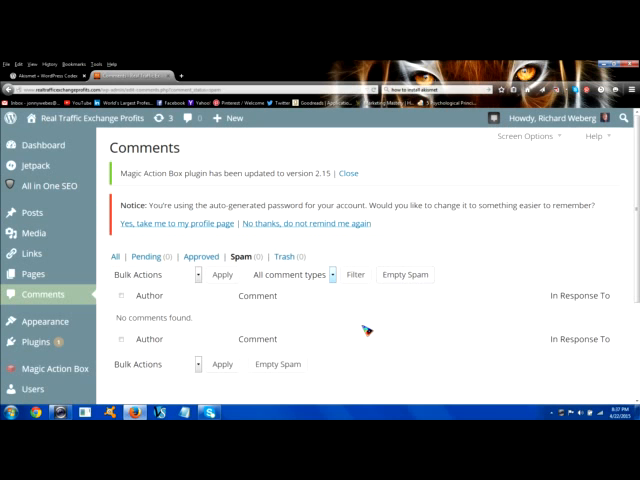
mouse_move(412, 320)
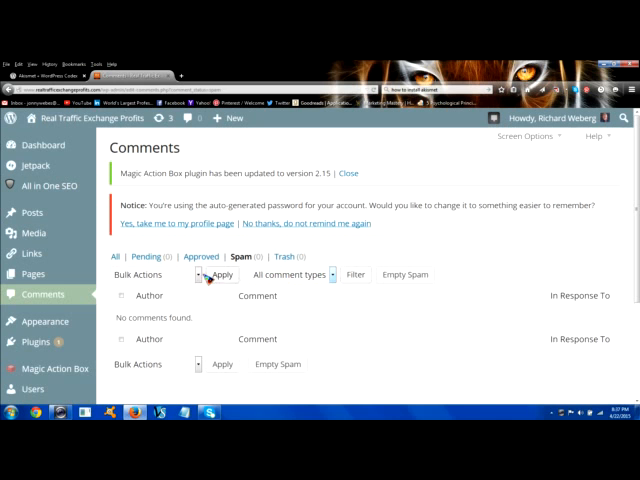
mouse_move(322, 268)
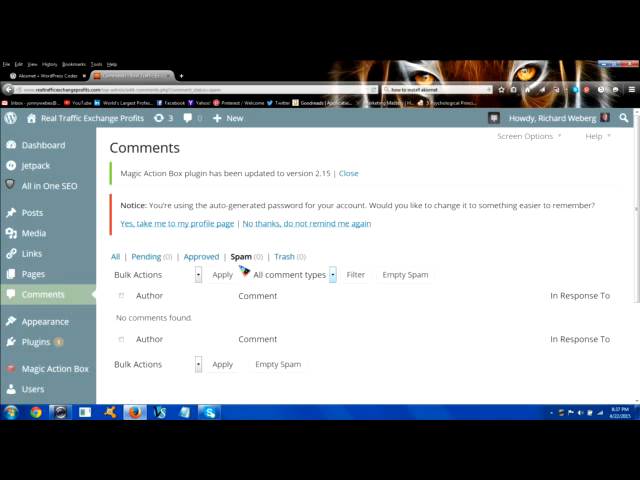
mouse_move(292, 274)
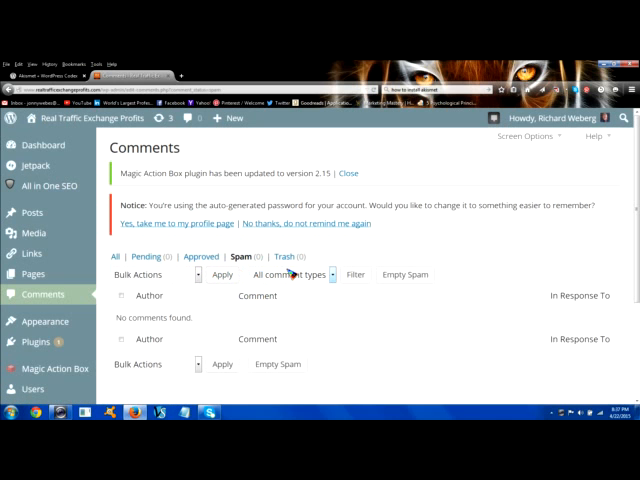